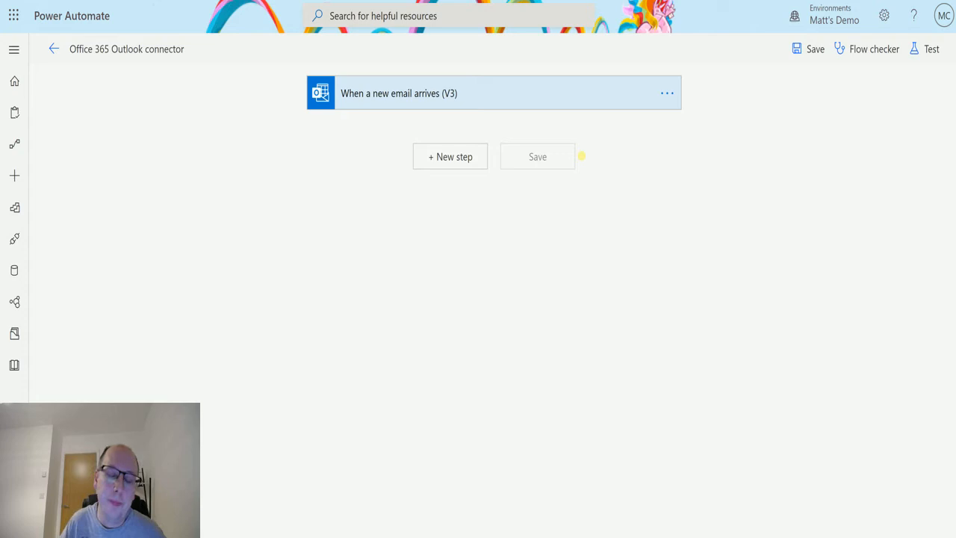
{"action": "mouse_move", "coordinate": [94, 164]}
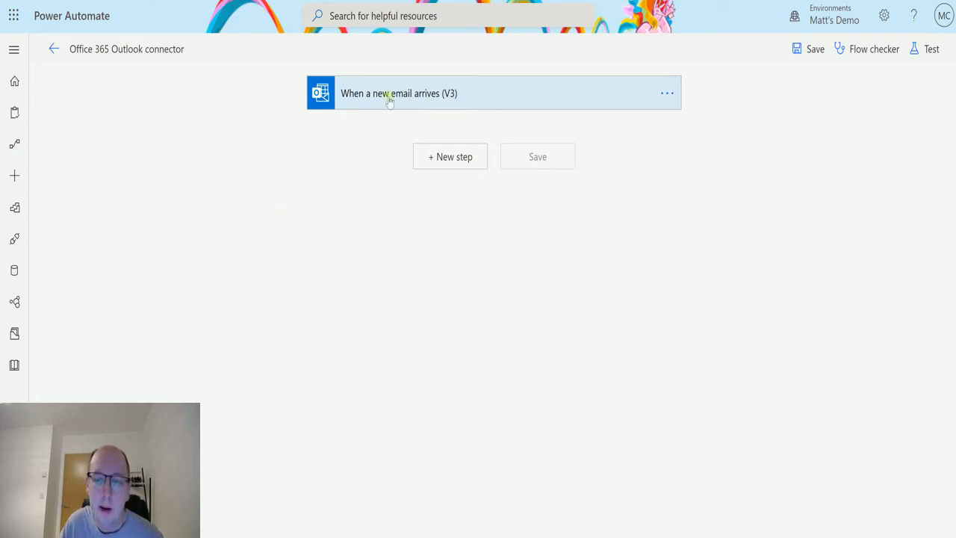
{"action": "mouse_move", "coordinate": [510, 114]}
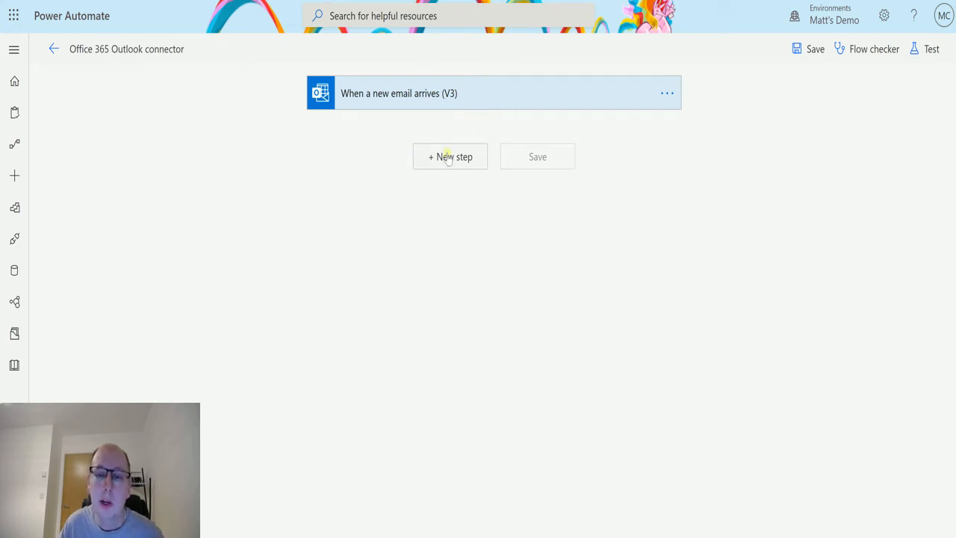
Step: Add the Office 365 Outlook 'Mark as read or unread (V2)' action after the trigger
{"action": "left_click", "coordinate": [450, 156]}
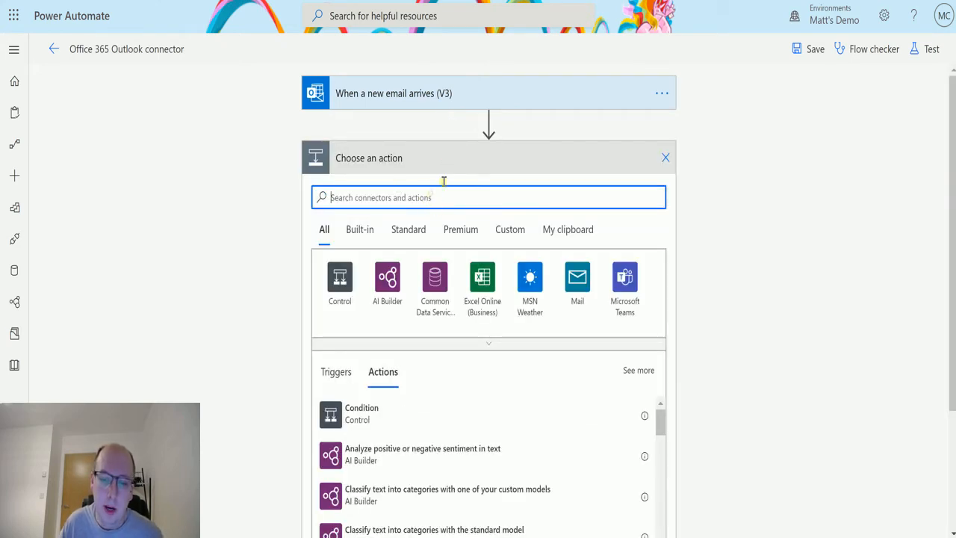
{"action": "type", "text": "office"}
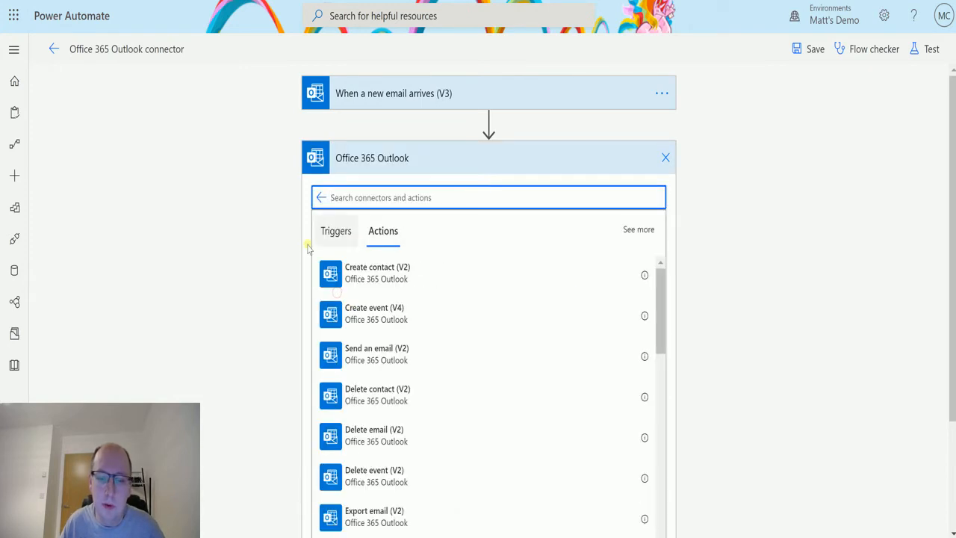
{"action": "scroll", "scroll_direction": "down", "scroll_amount": 3}
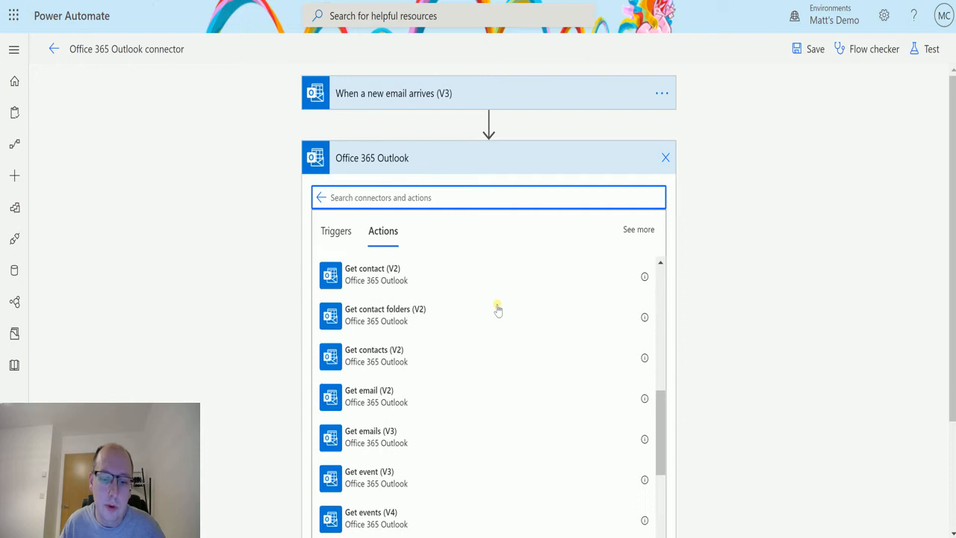
{"action": "scroll", "scroll_direction": "down", "scroll_amount": 3}
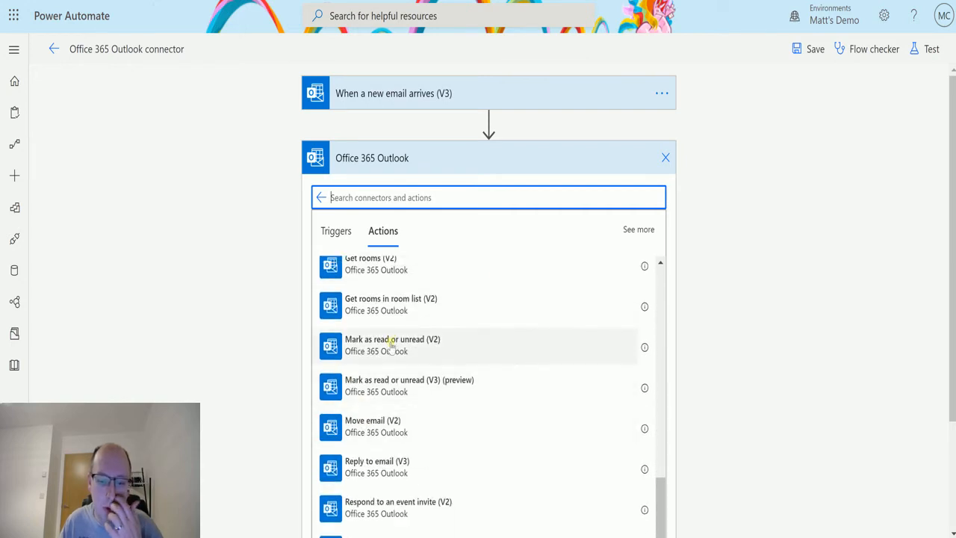
{"action": "left_click", "coordinate": [392, 345]}
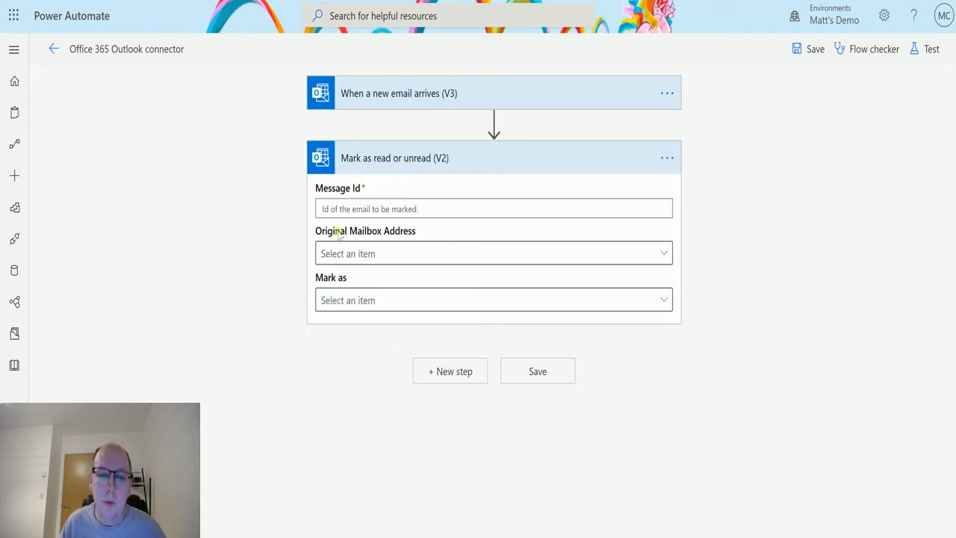
{"action": "mouse_move", "coordinate": [280, 216]}
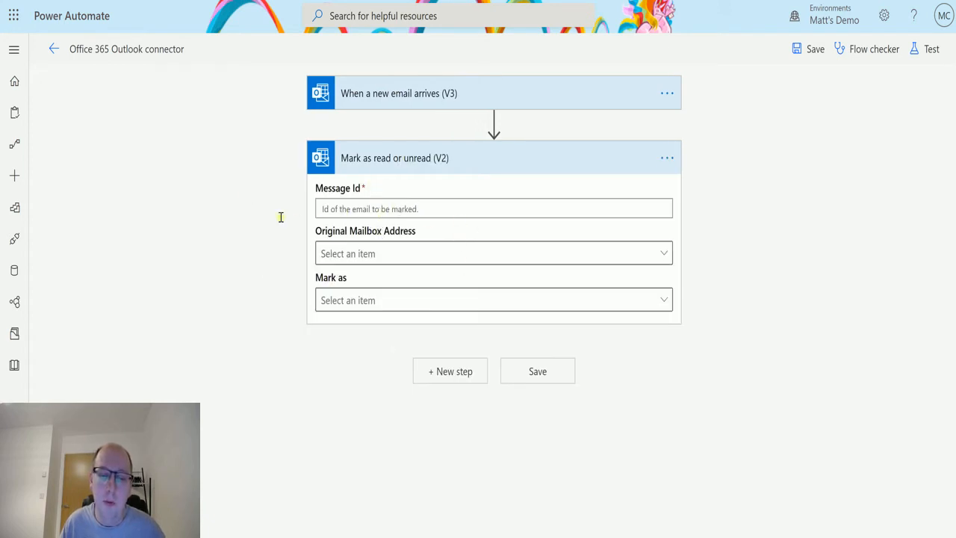
Step: Fill the step's Message Id field with the trigger's Message Id dynamic value
{"action": "left_click", "coordinate": [493, 209]}
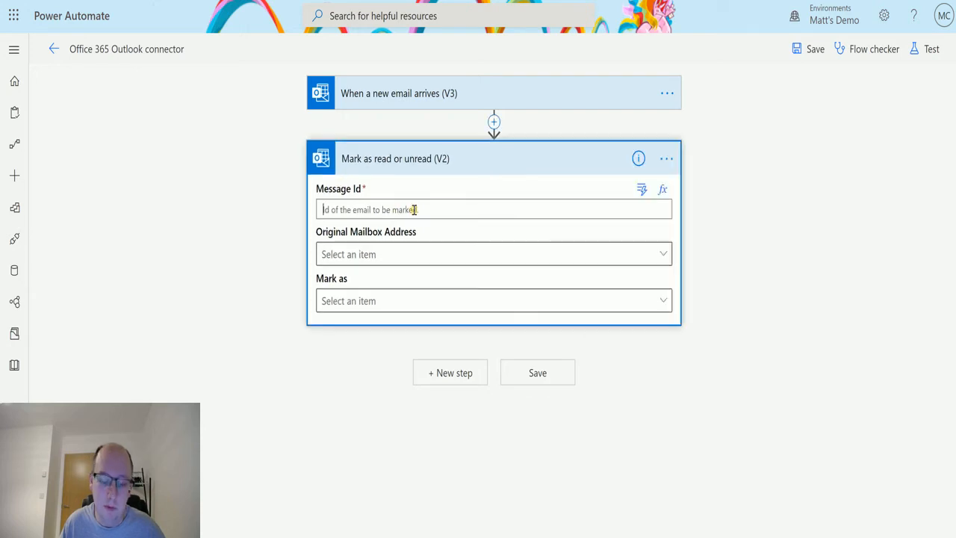
{"action": "left_click", "coordinate": [493, 209]}
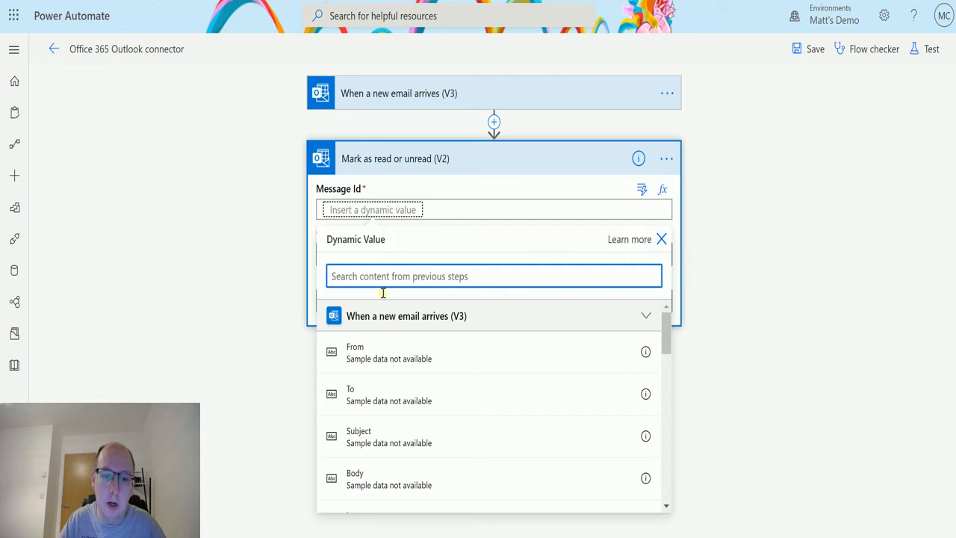
{"action": "type", "text": "message"}
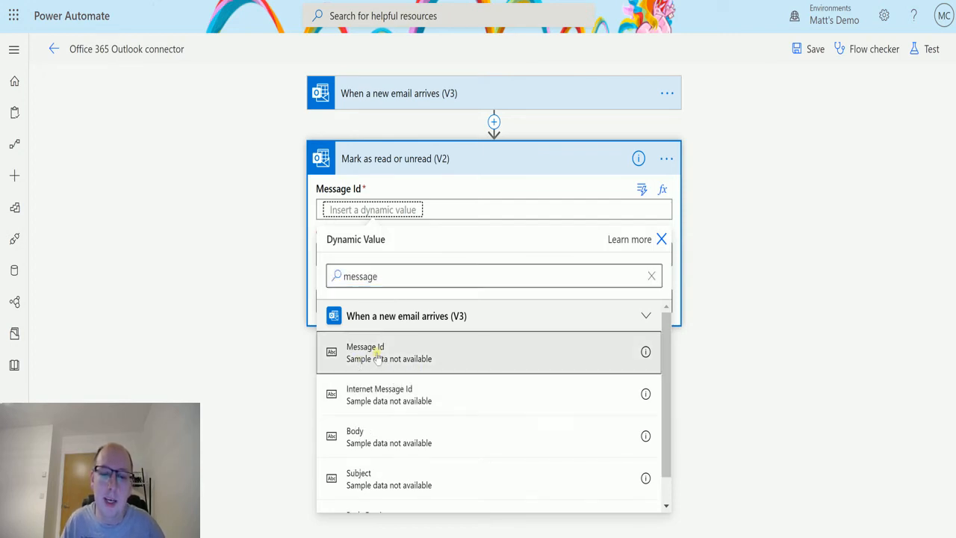
{"action": "left_click", "coordinate": [389, 351]}
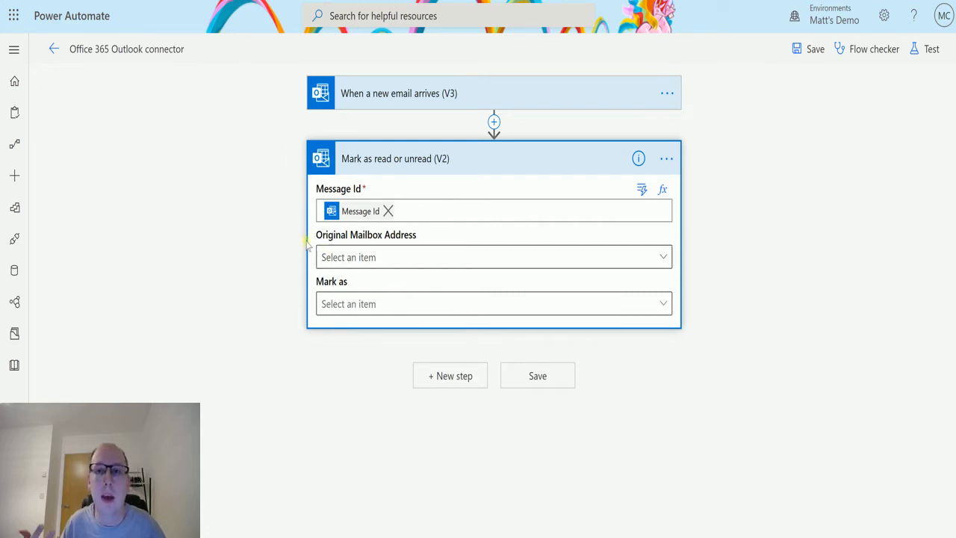
{"action": "left_click", "coordinate": [493, 211]}
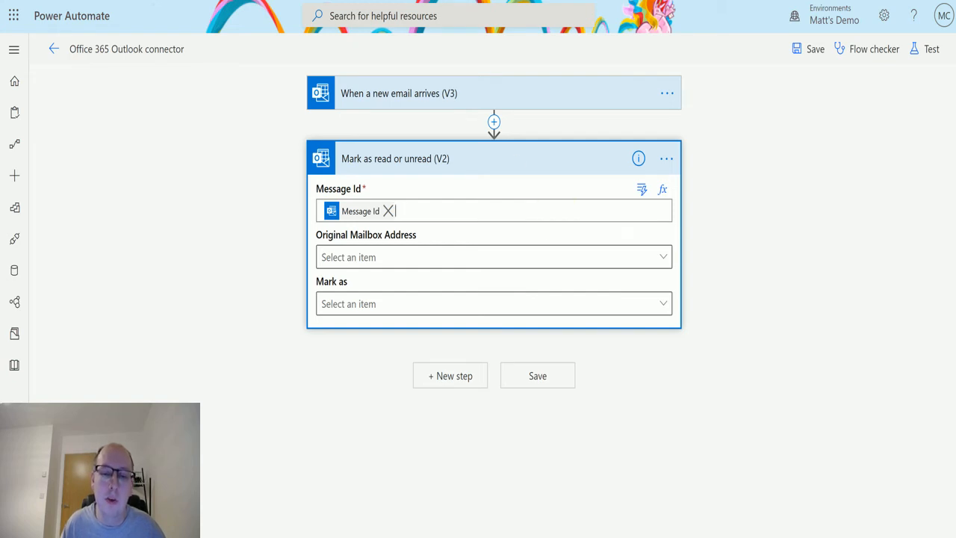
{"action": "mouse_move", "coordinate": [444, 185]}
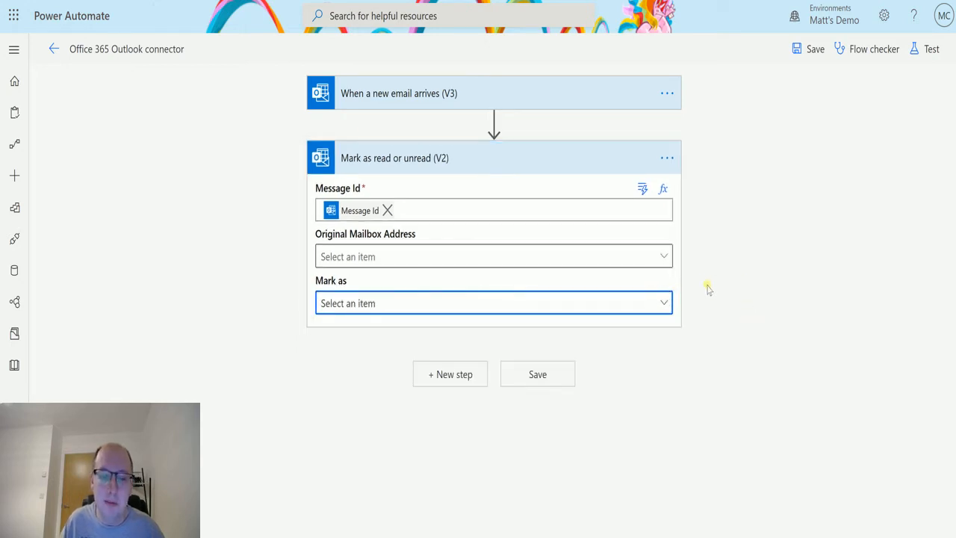
Step: Set Mark as to Unread and launch a test using a real trigger action
{"action": "left_click", "coordinate": [493, 302]}
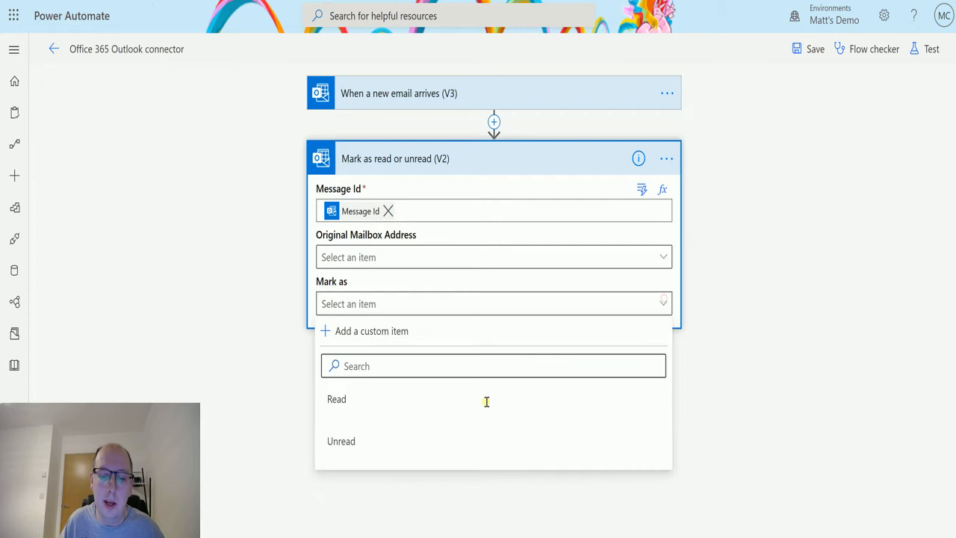
{"action": "left_click", "coordinate": [342, 440]}
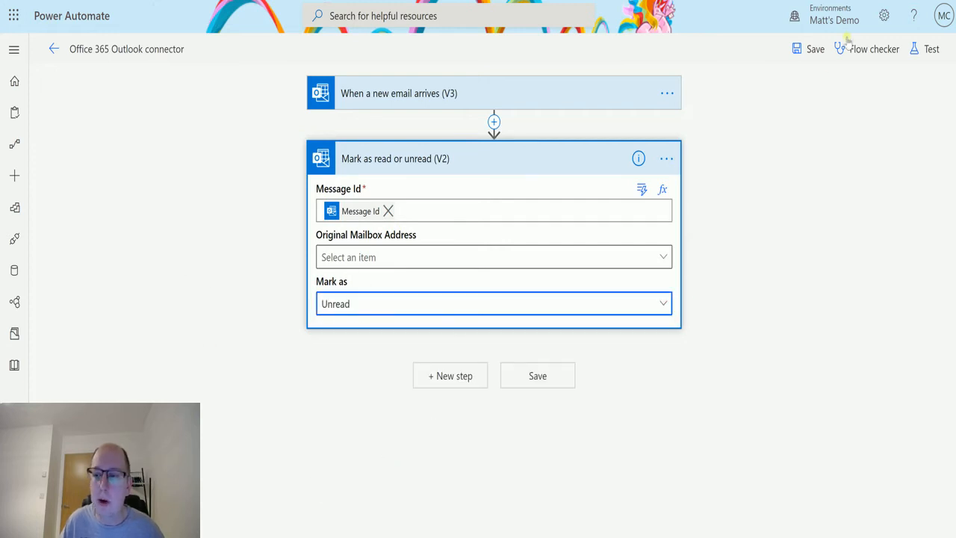
{"action": "left_click", "coordinate": [930, 49]}
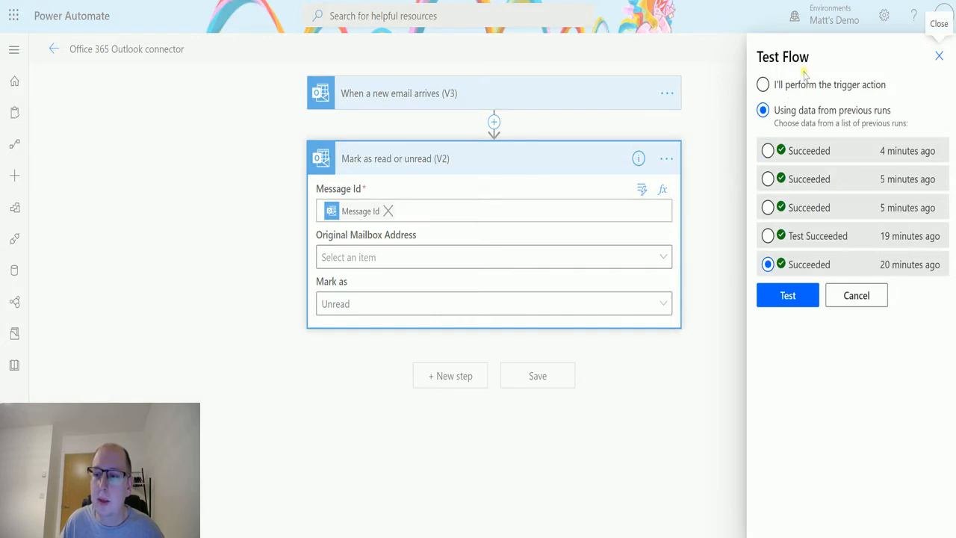
{"action": "left_click", "coordinate": [762, 84]}
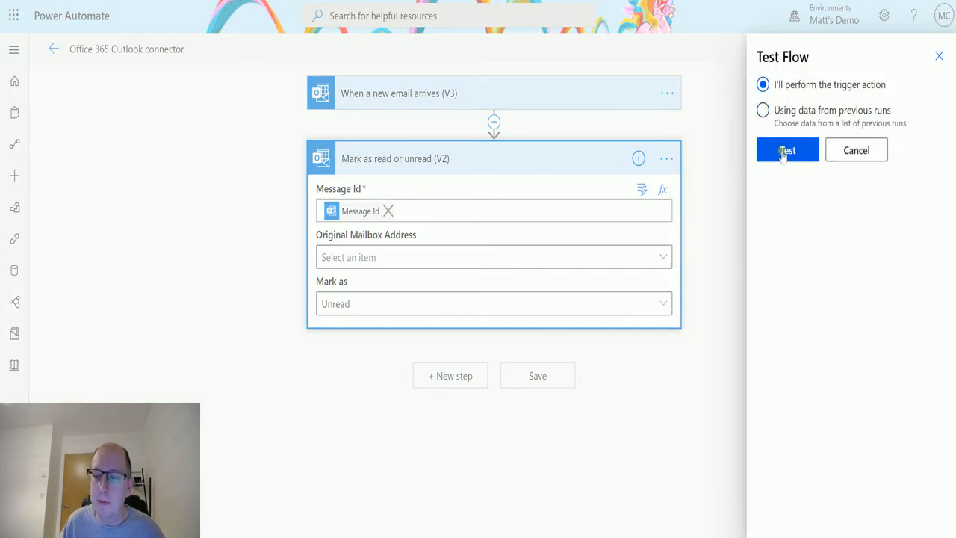
{"action": "left_click", "coordinate": [788, 150]}
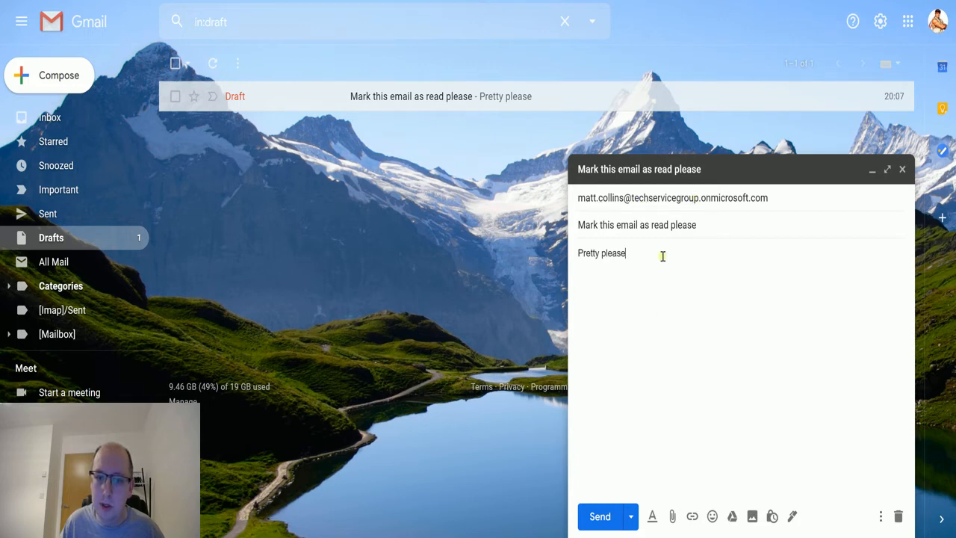
{"action": "mouse_move", "coordinate": [647, 503]}
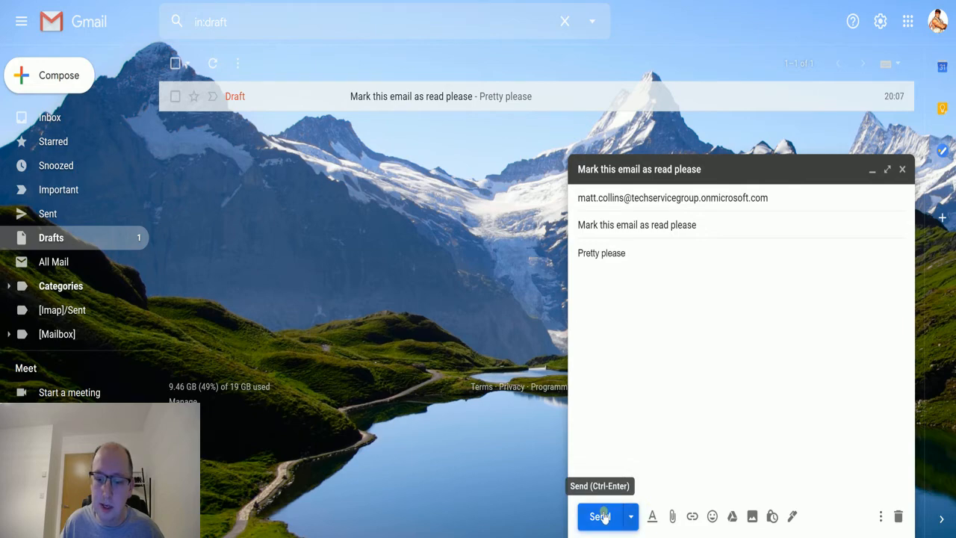
Step: Send the 'Mark this email as read please' draft to the Outlook account
{"action": "left_click", "coordinate": [600, 516]}
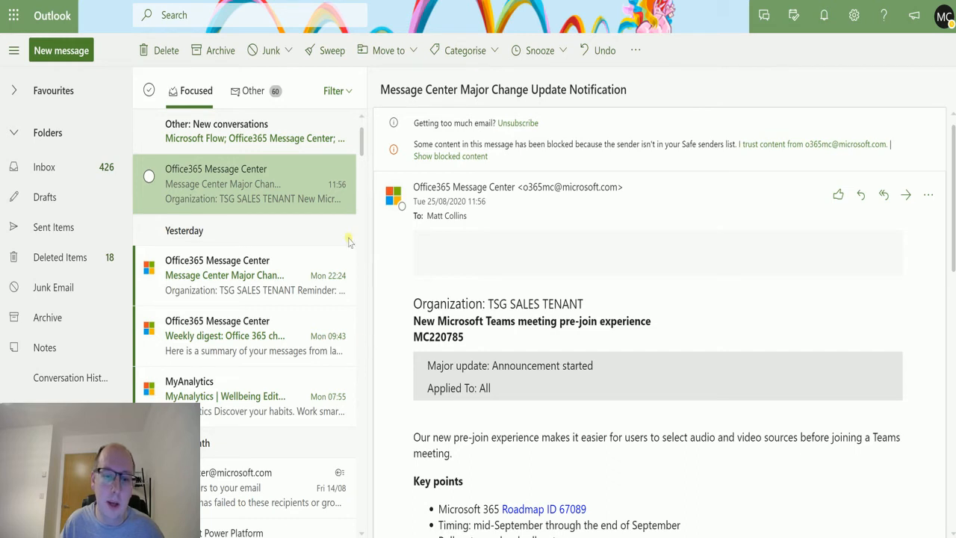
{"action": "mouse_move", "coordinate": [321, 254]}
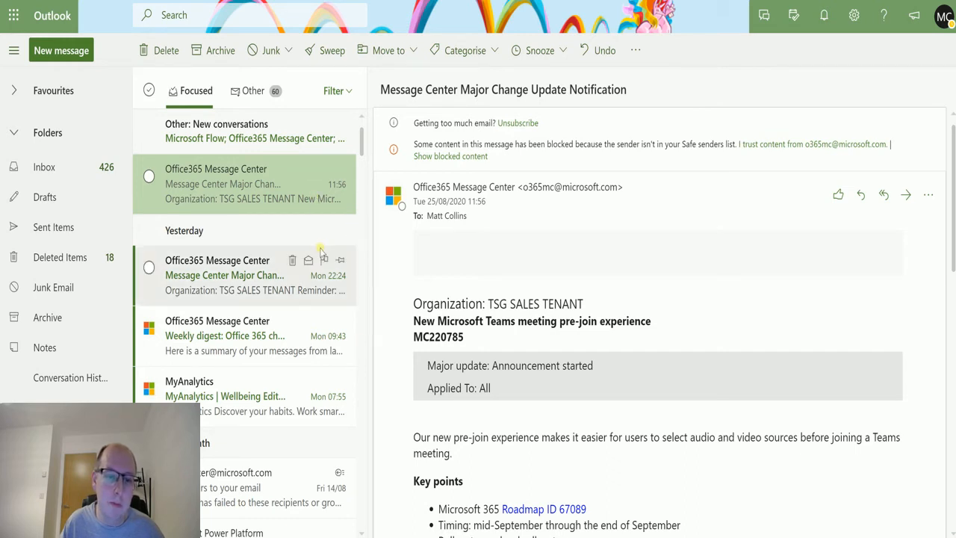
{"action": "mouse_move", "coordinate": [333, 245]}
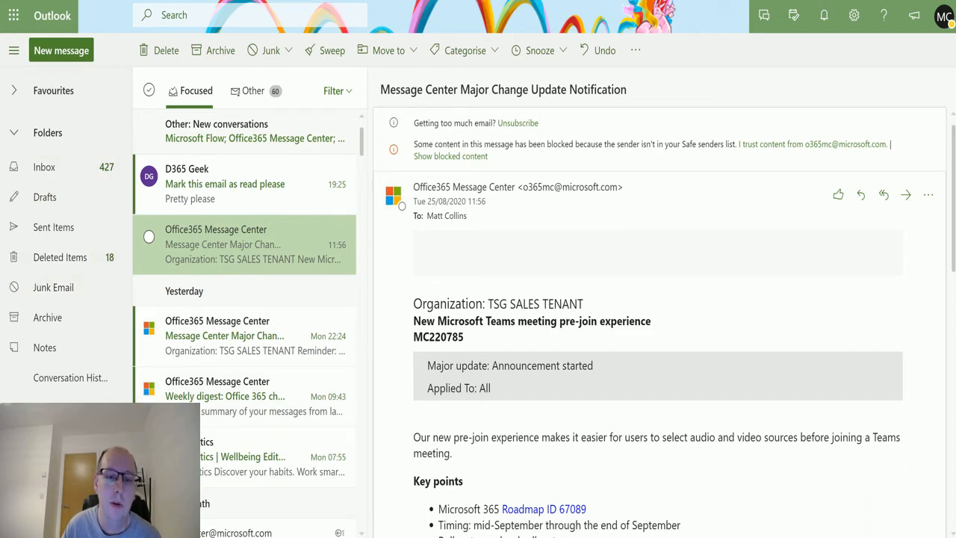
{"action": "mouse_move", "coordinate": [103, 267]}
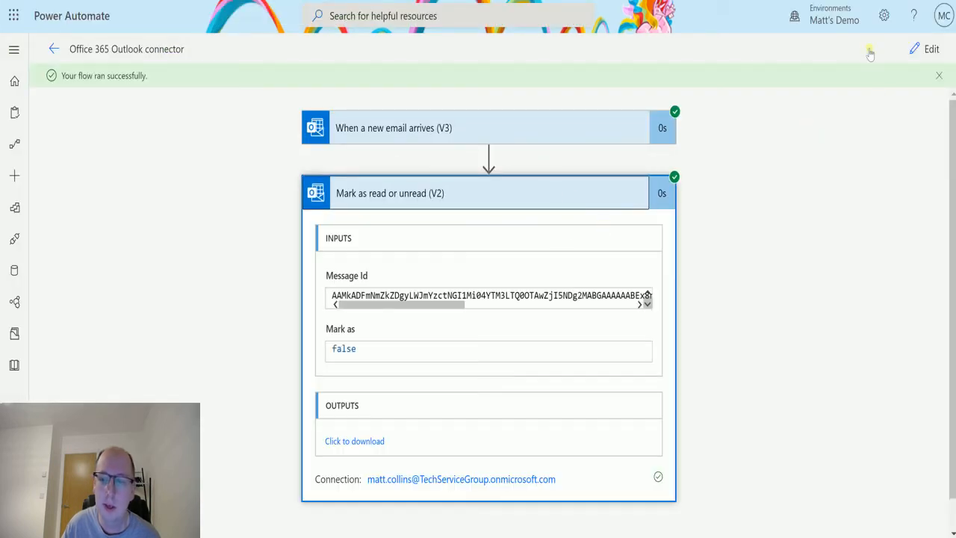
Step: Set Mark as to Read, then save and test using data from a previous run
{"action": "left_click", "coordinate": [932, 48]}
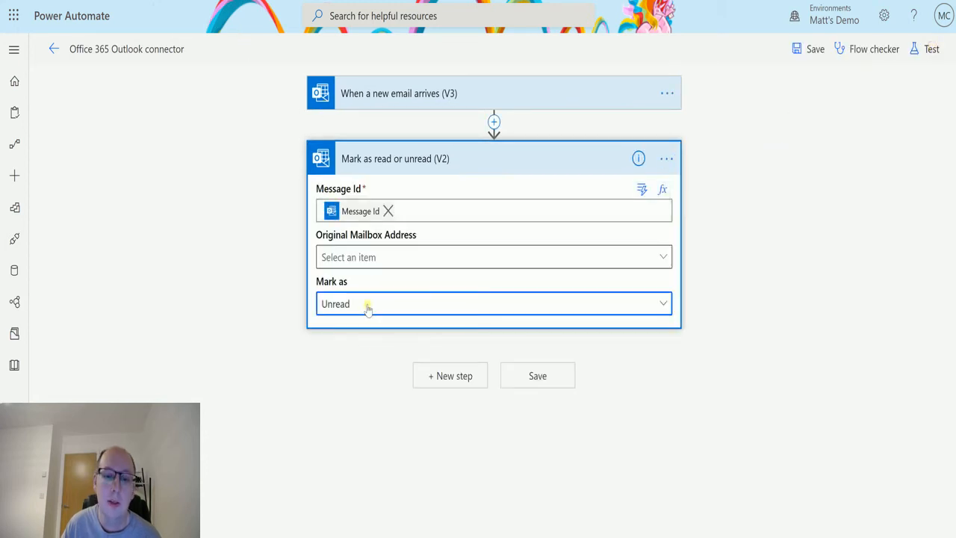
{"action": "left_click", "coordinate": [493, 303]}
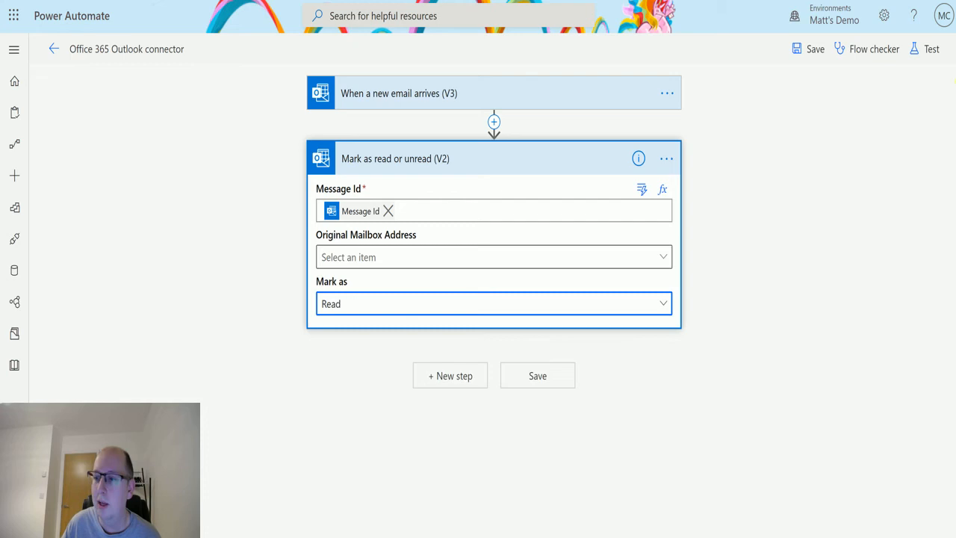
{"action": "left_click", "coordinate": [931, 49]}
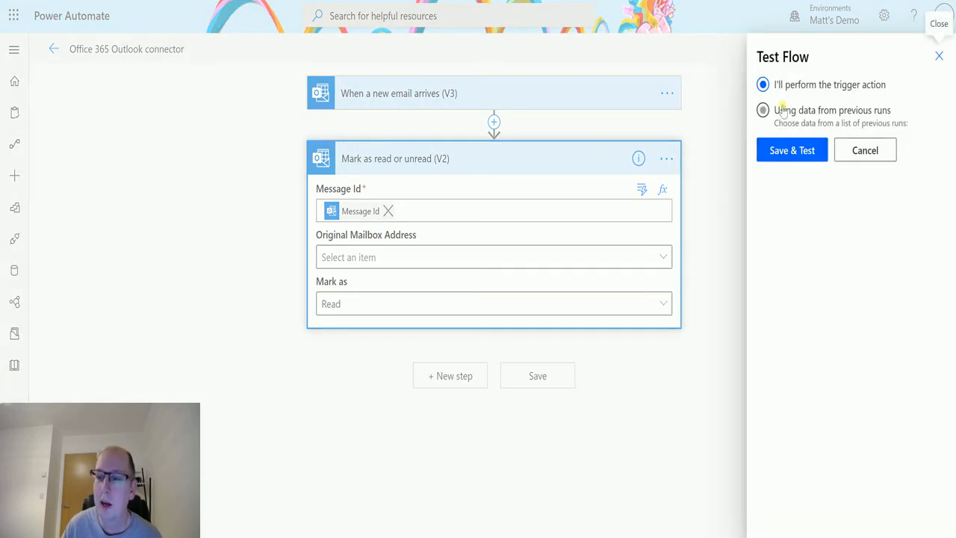
{"action": "left_click", "coordinate": [762, 109]}
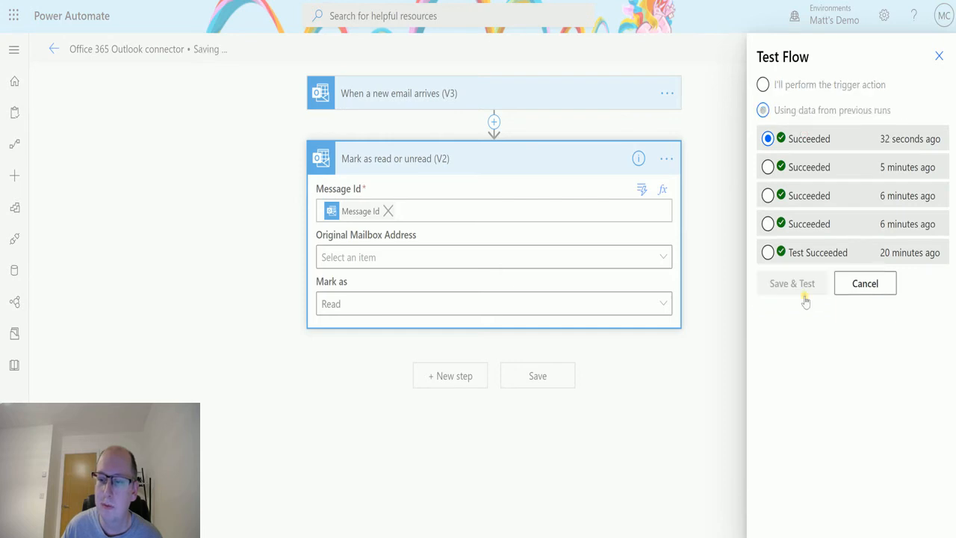
{"action": "left_click", "coordinate": [791, 283]}
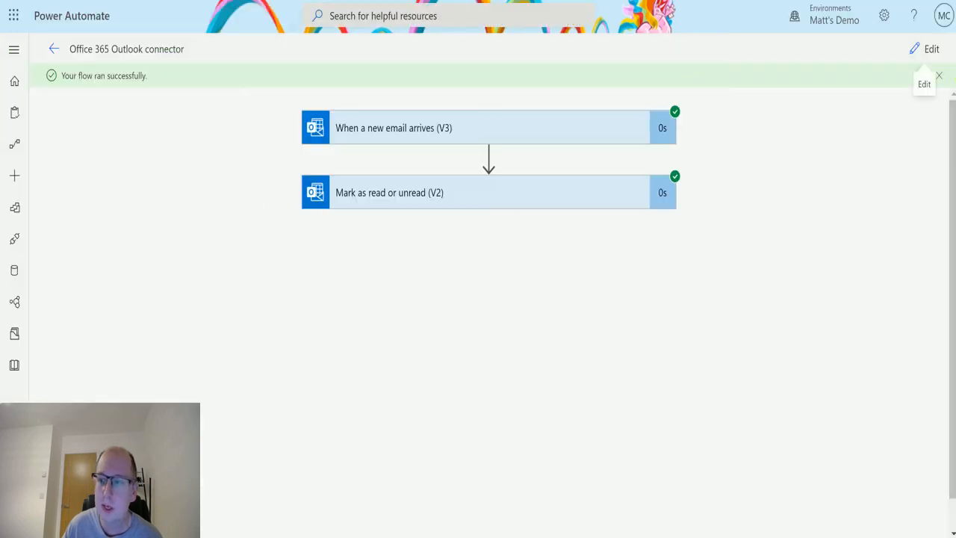
Step: Switch Mark as back to Unread and start another flow test
{"action": "left_click", "coordinate": [932, 48]}
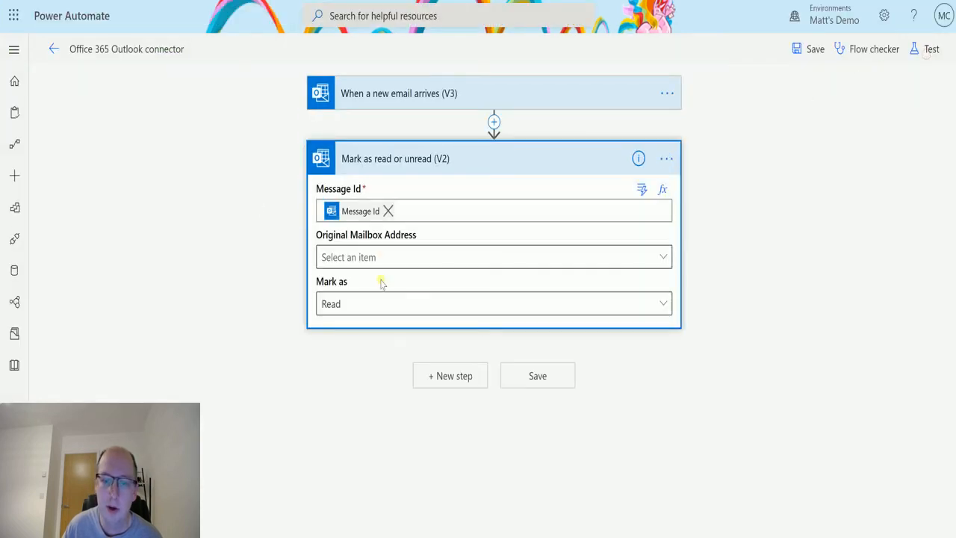
{"action": "left_click", "coordinate": [493, 303]}
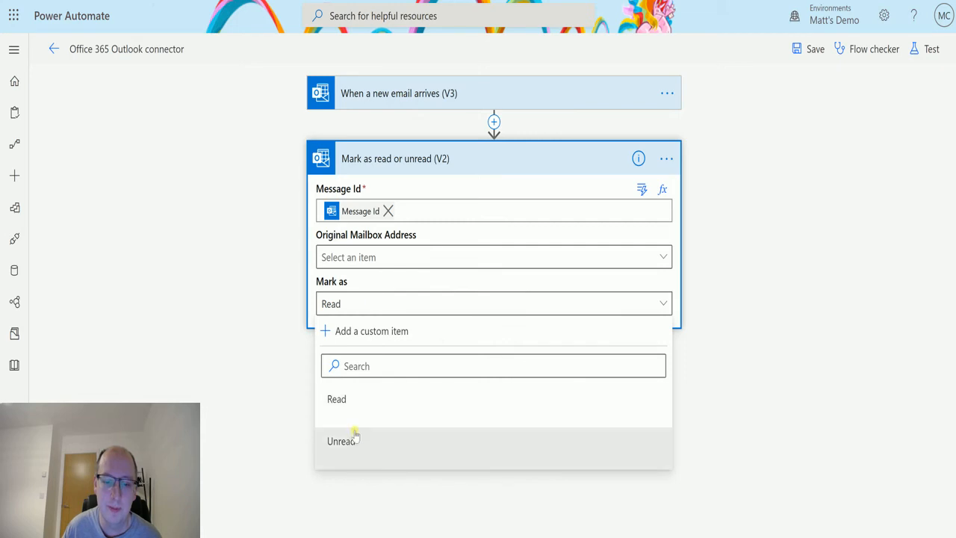
{"action": "left_click", "coordinate": [341, 440]}
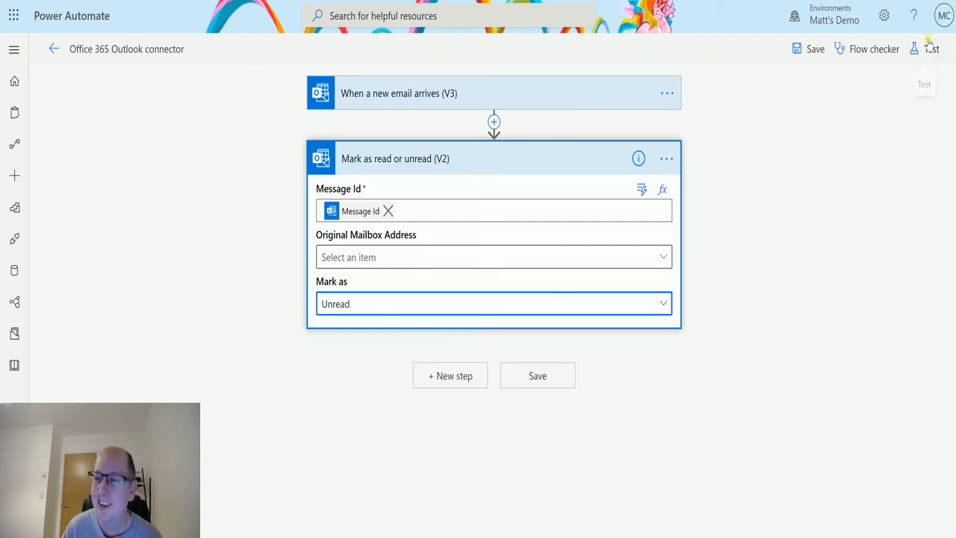
{"action": "left_click", "coordinate": [926, 49]}
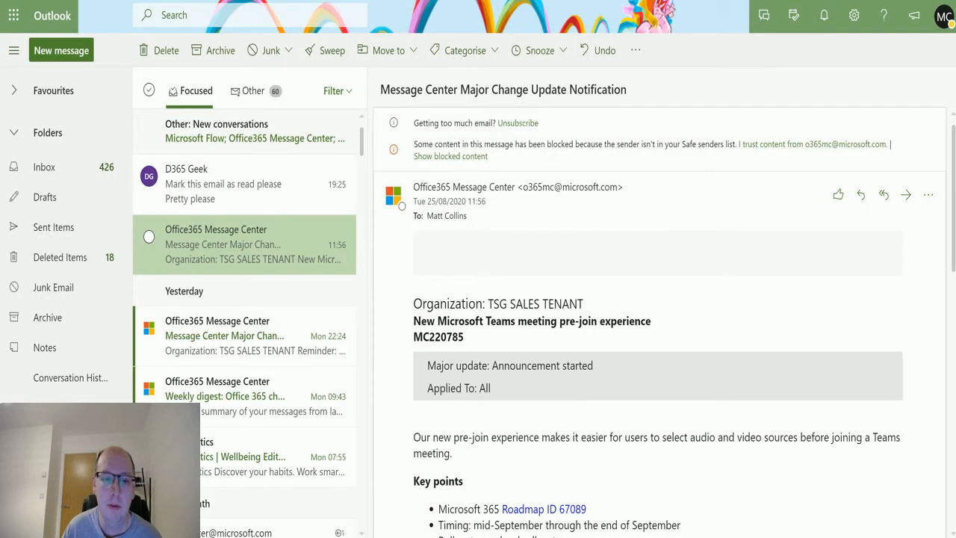
{"action": "mouse_move", "coordinate": [783, 115]}
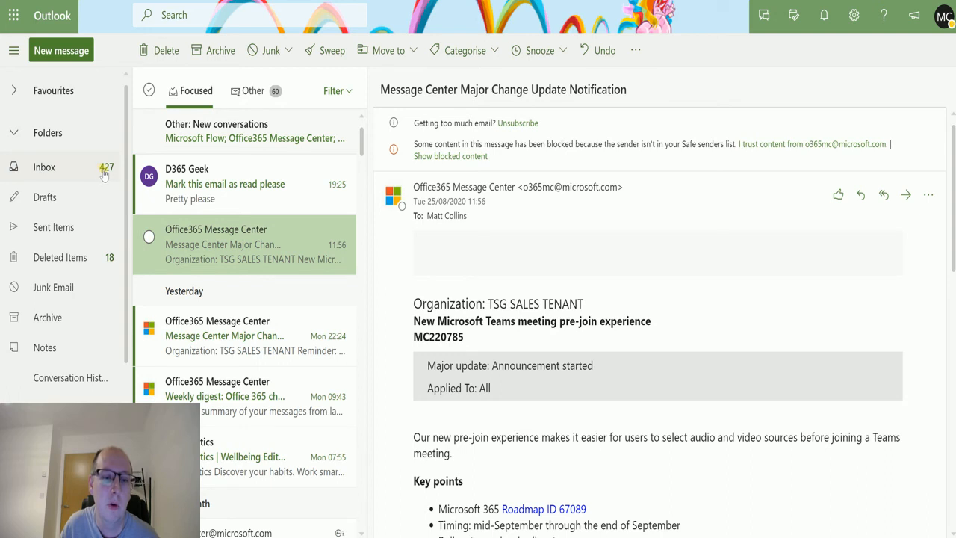
{"action": "mouse_move", "coordinate": [116, 282]}
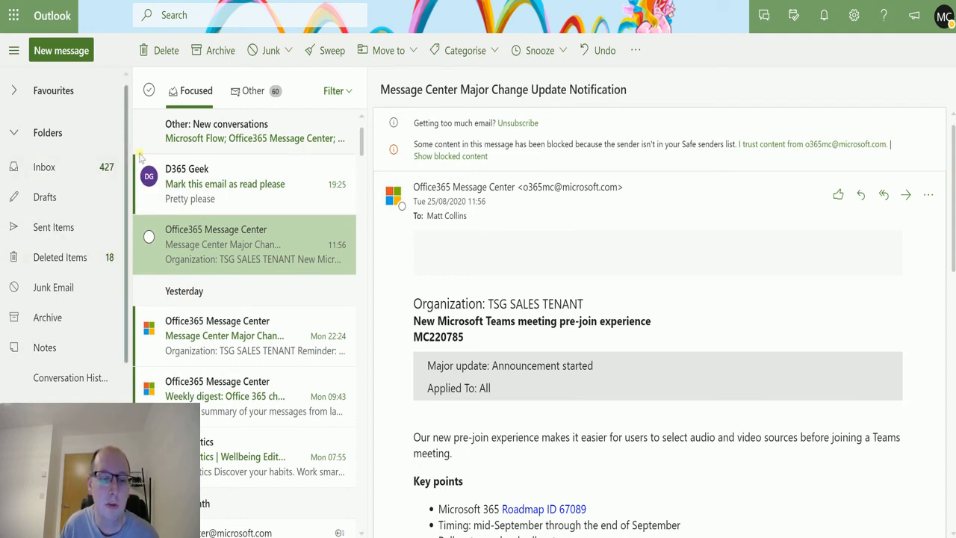
{"action": "mouse_move", "coordinate": [131, 265]}
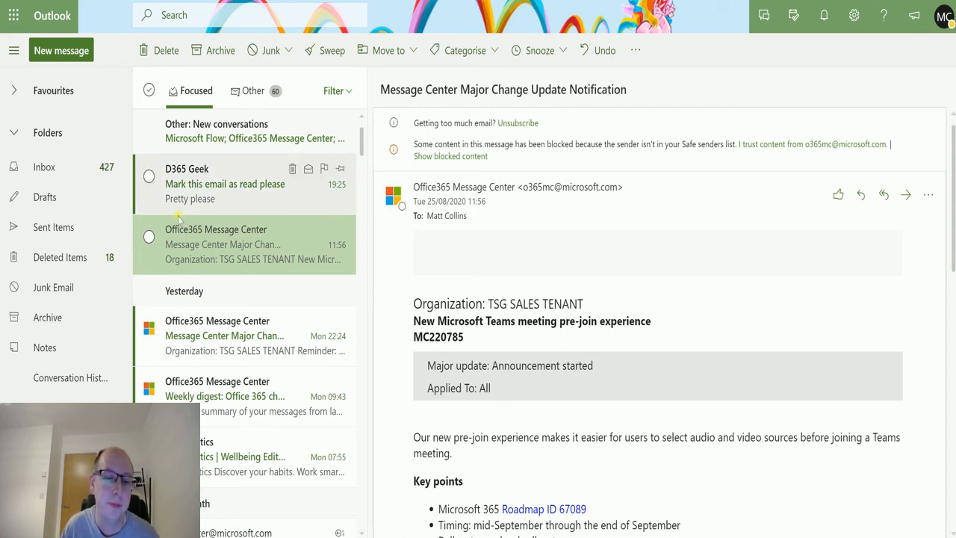
{"action": "mouse_move", "coordinate": [194, 207]}
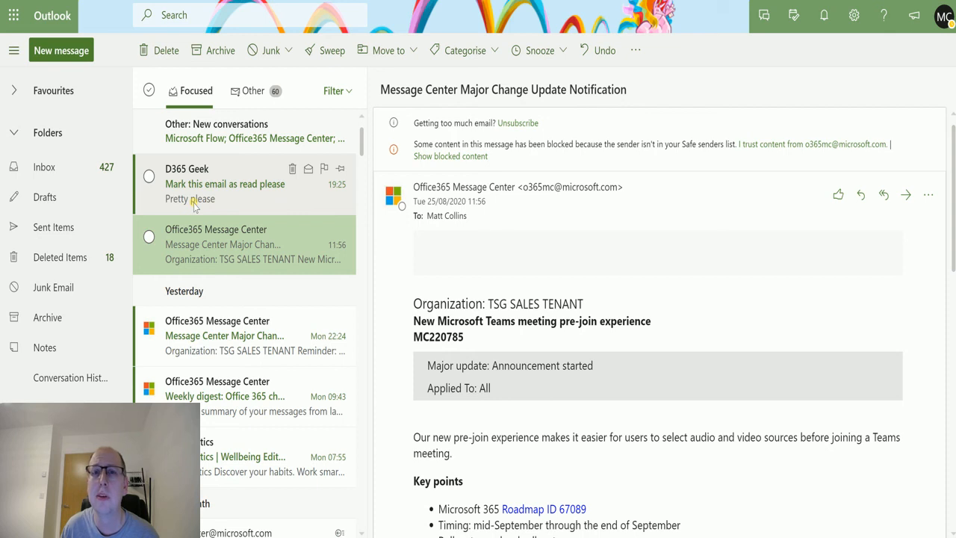